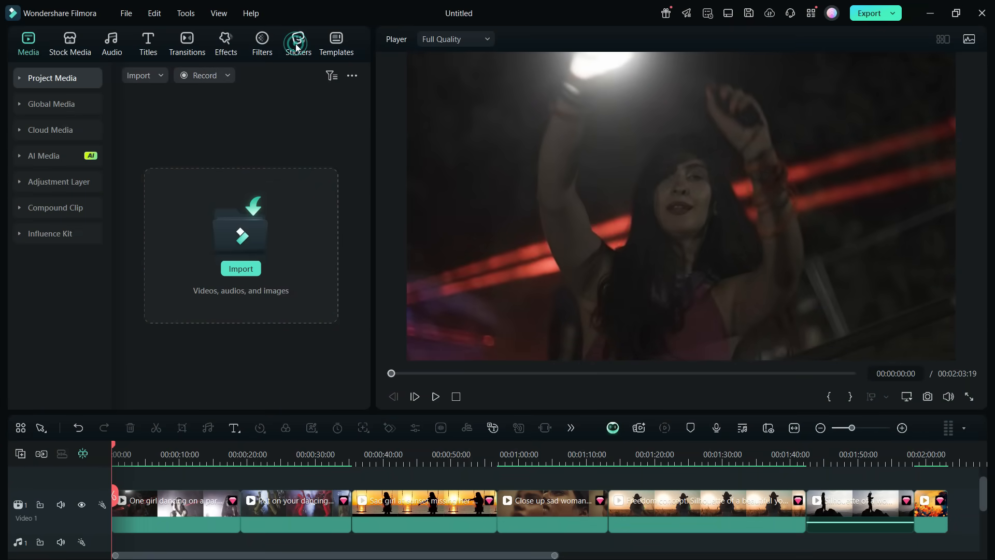
# Step: Add the black bars sticker found by searching 'bar' and stretch it across all clips
pyautogui.click(298, 39)
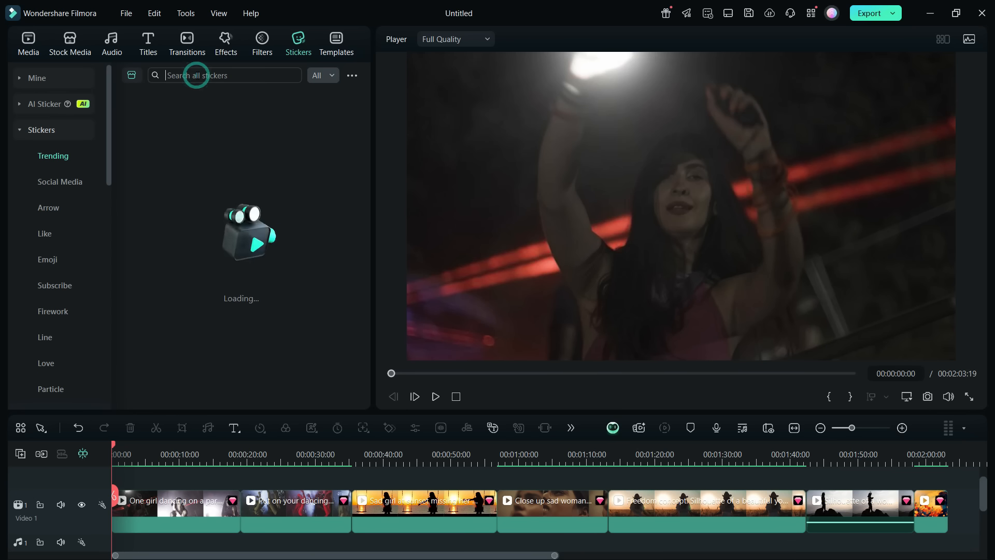
pyautogui.click(224, 74)
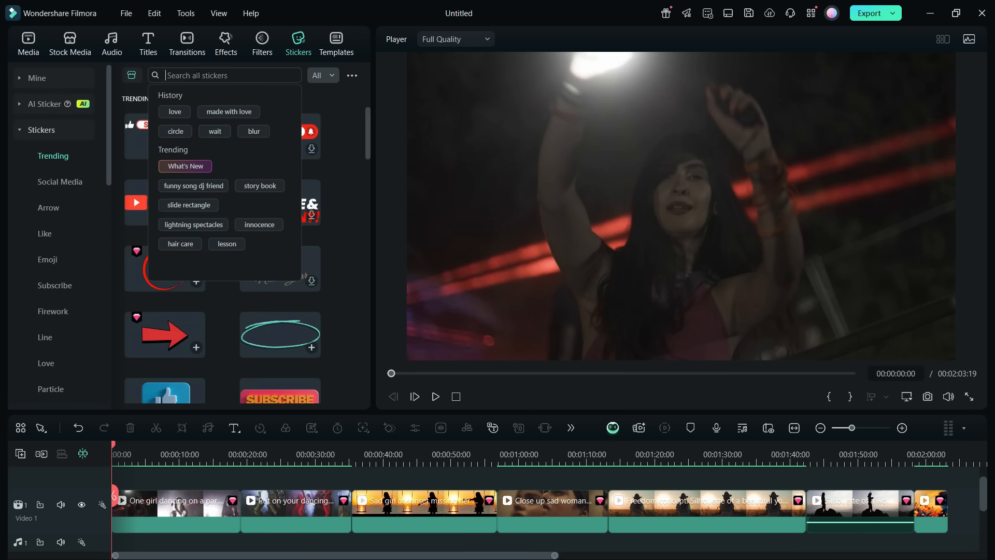
pyautogui.write('bar')
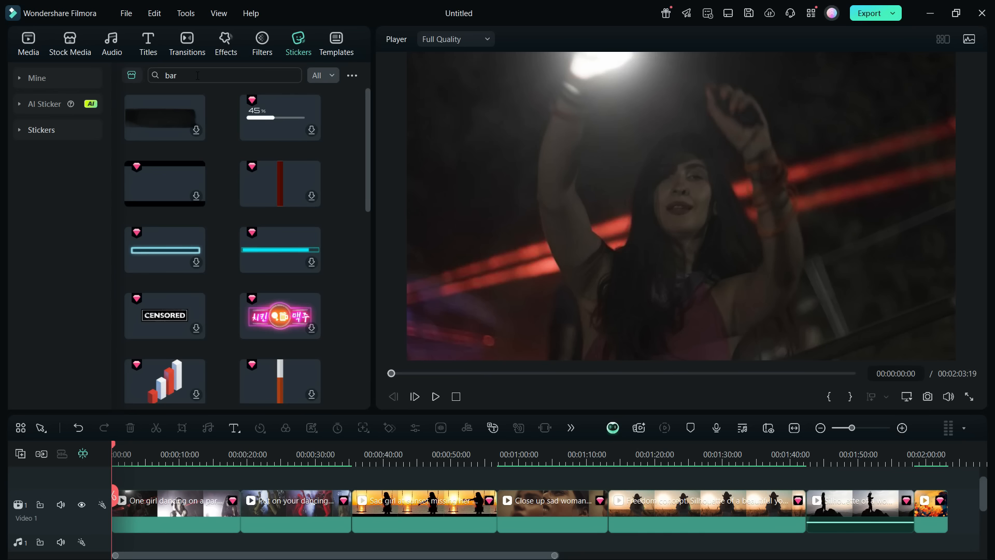
pyautogui.moveTo(196, 184)
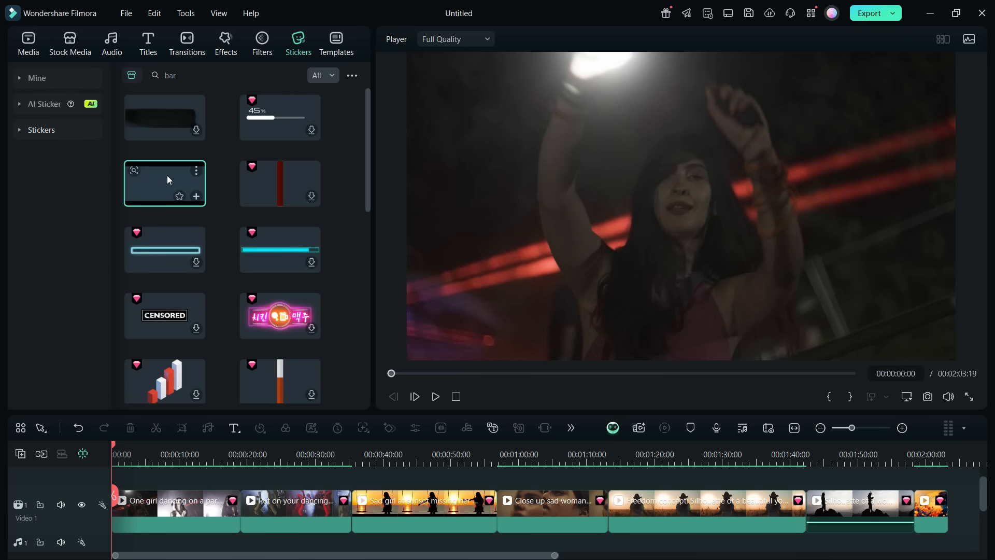
pyautogui.click(436, 396)
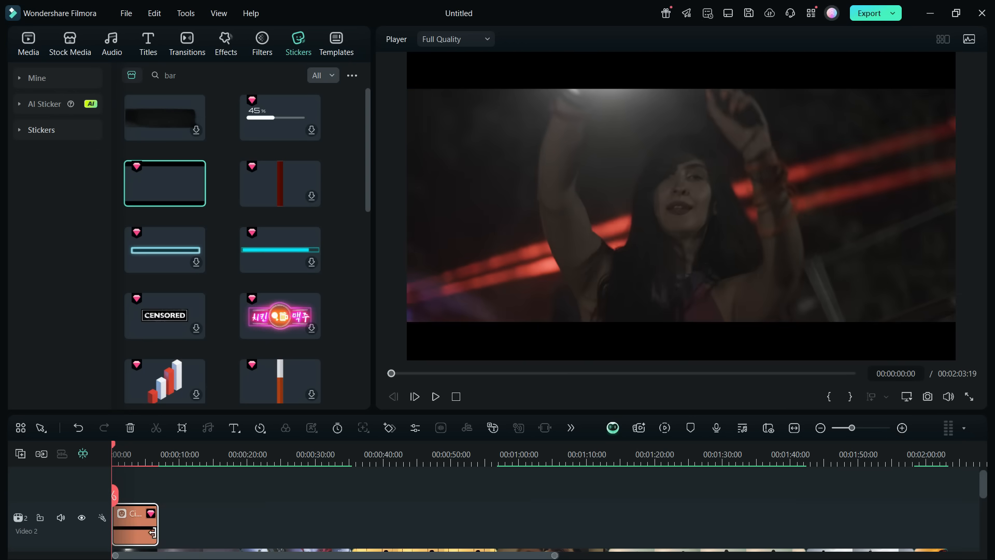
pyautogui.click(715, 453)
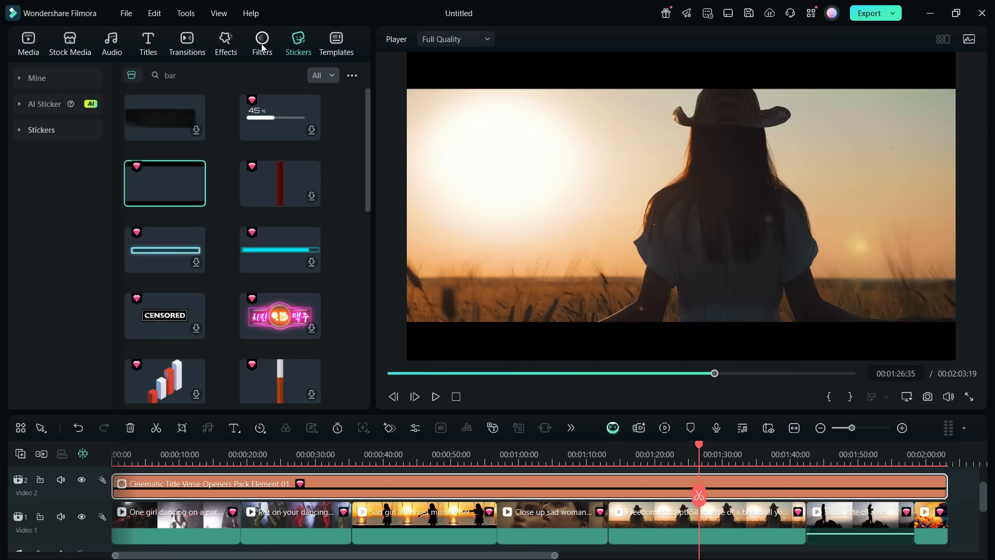
# Step: Preview cinematic filters like Dark Film and Fire Heat, then apply Warning Lights to clip one
pyautogui.click(261, 43)
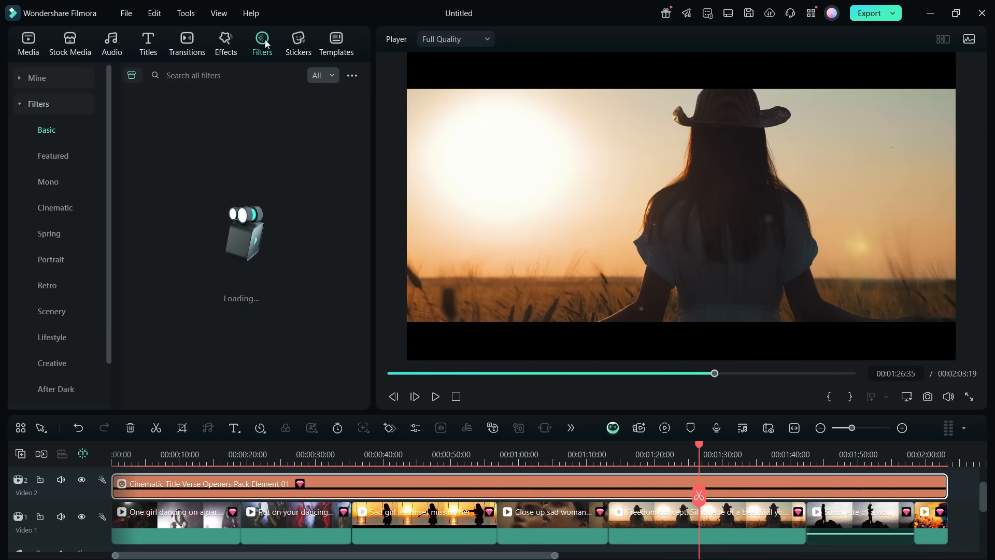
pyautogui.click(46, 129)
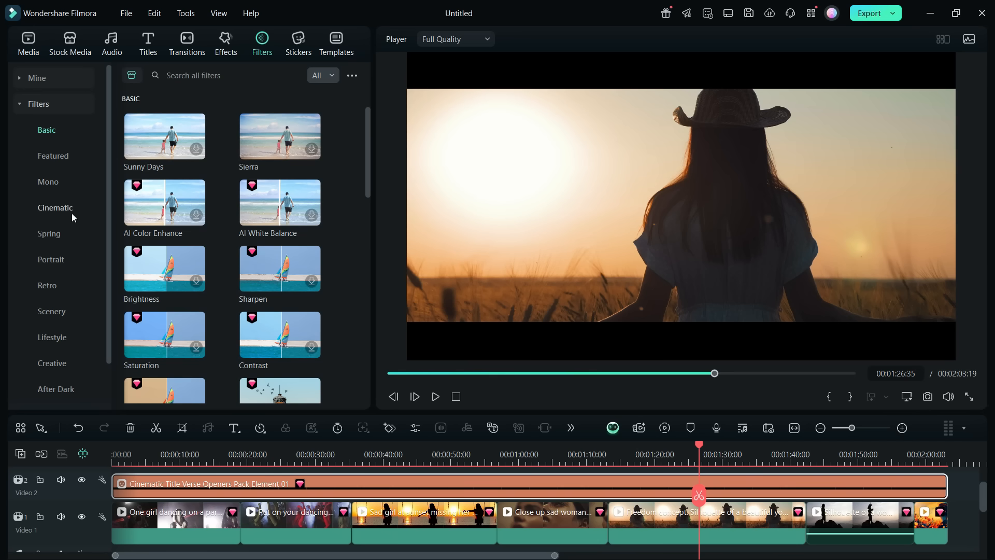
pyautogui.click(54, 207)
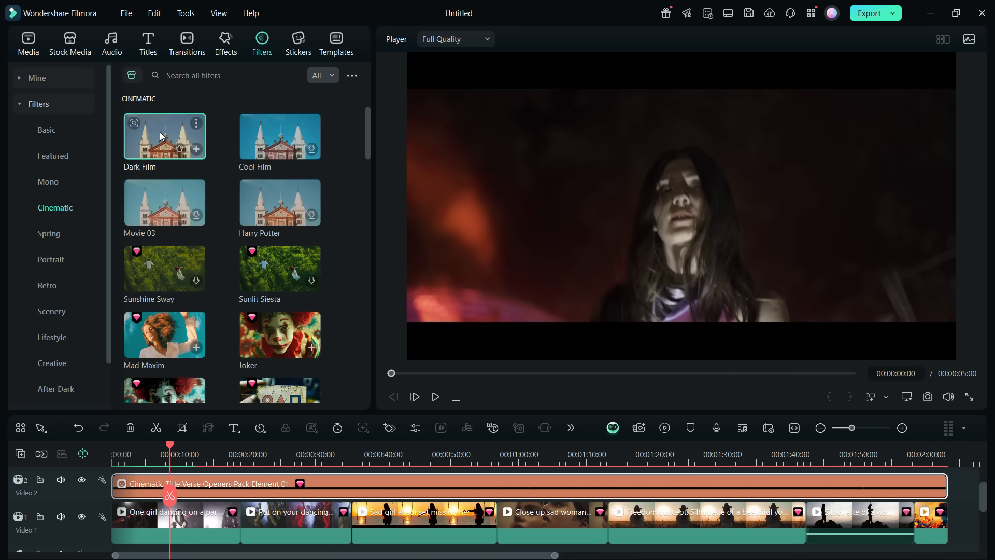
pyautogui.click(434, 396)
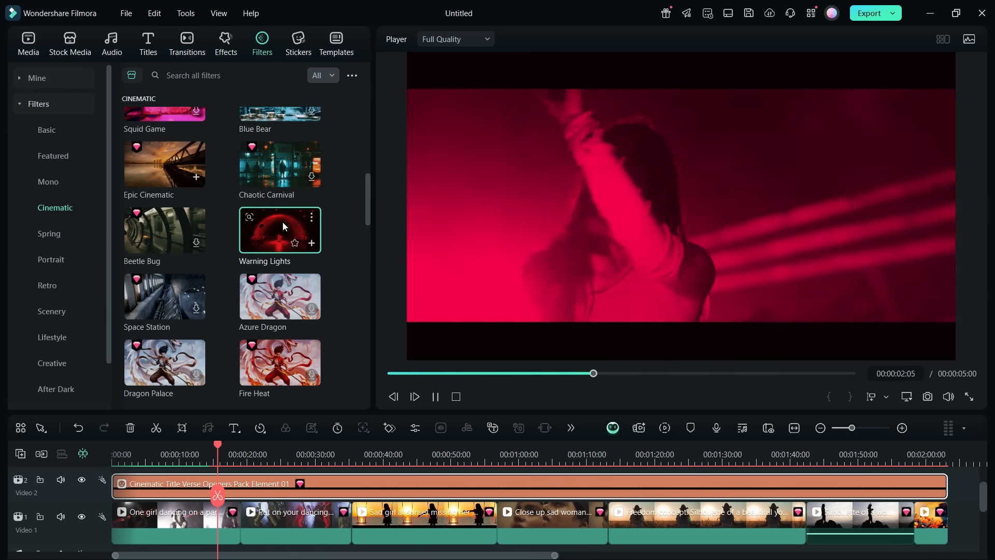
pyautogui.scroll(-3)
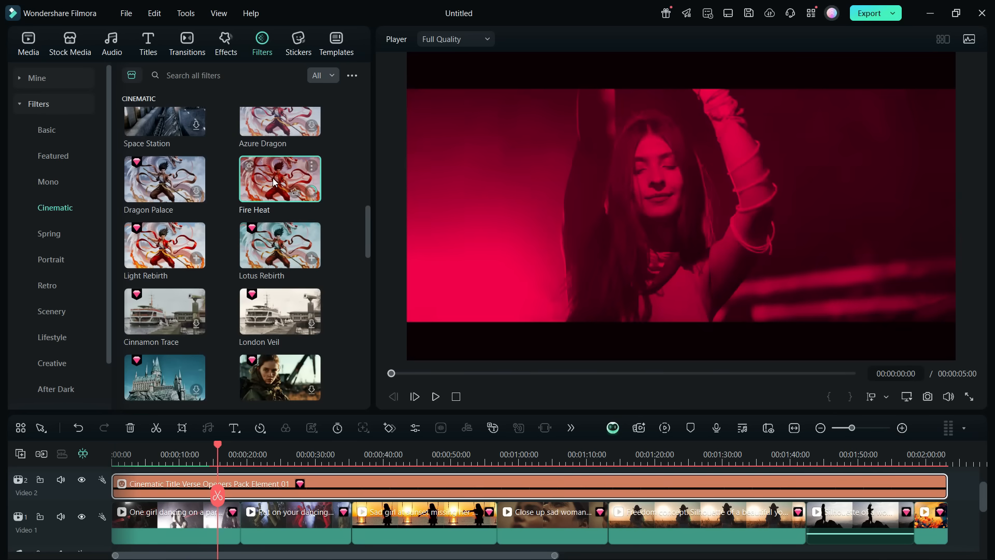
pyautogui.click(435, 395)
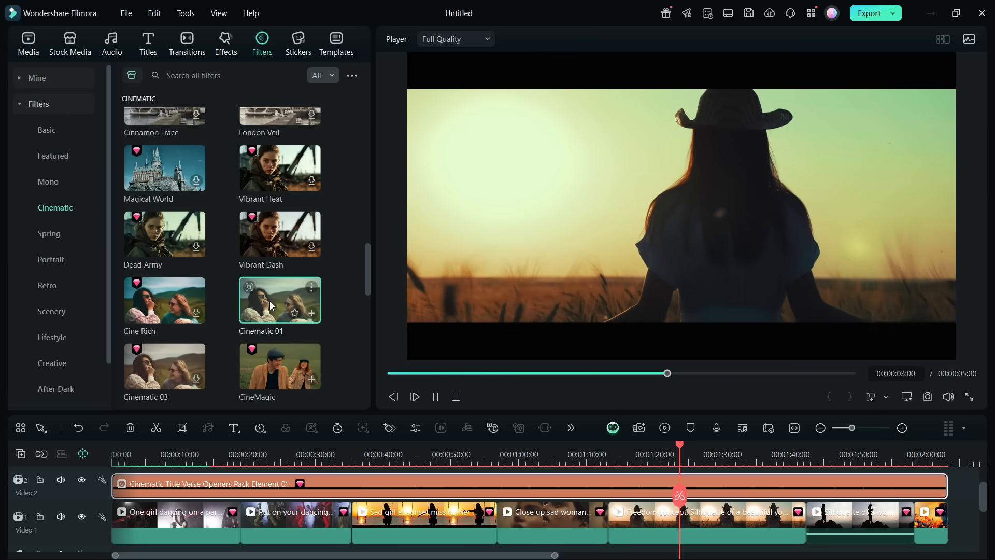
pyautogui.scroll(-3)
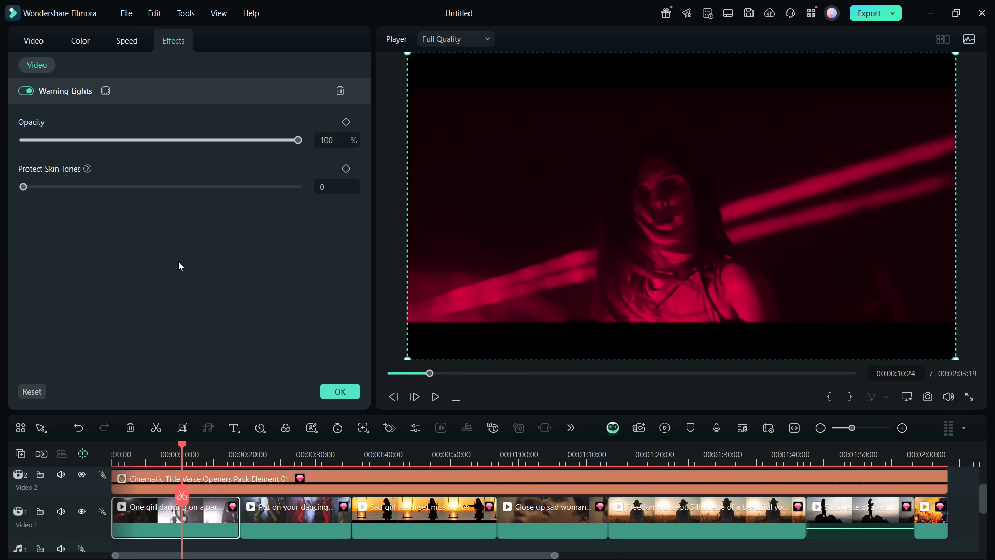
# Step: Set the Warning Lights filter opacity to 58% and confirm
pyautogui.moveTo(297, 140); pyautogui.dragTo(132, 139)
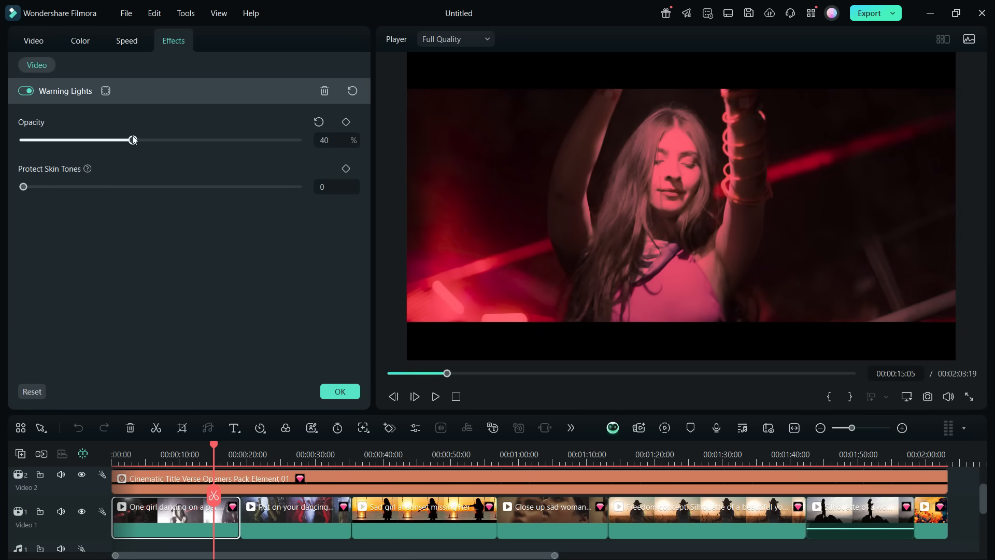
pyautogui.moveTo(132, 139); pyautogui.dragTo(182, 139)
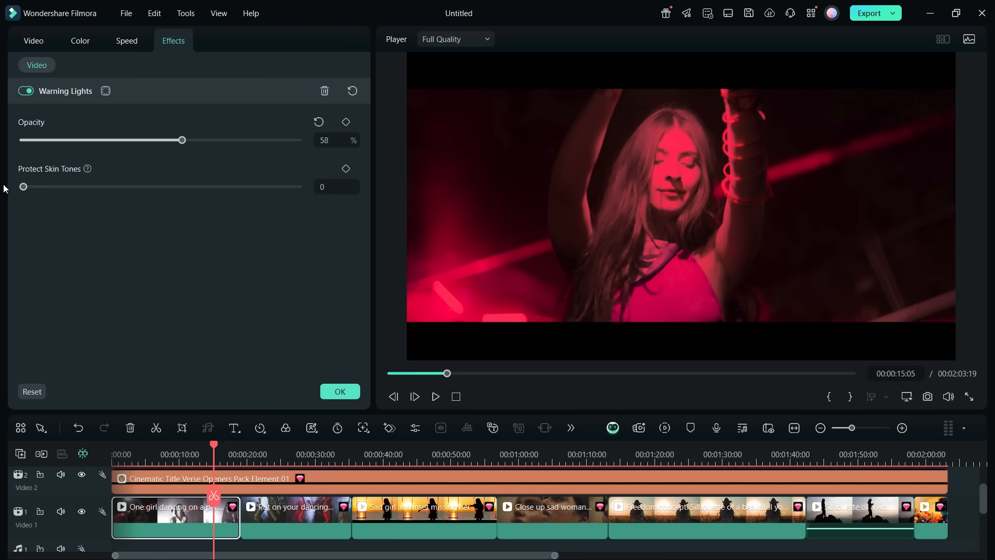
pyautogui.moveTo(23, 187); pyautogui.dragTo(289, 187)
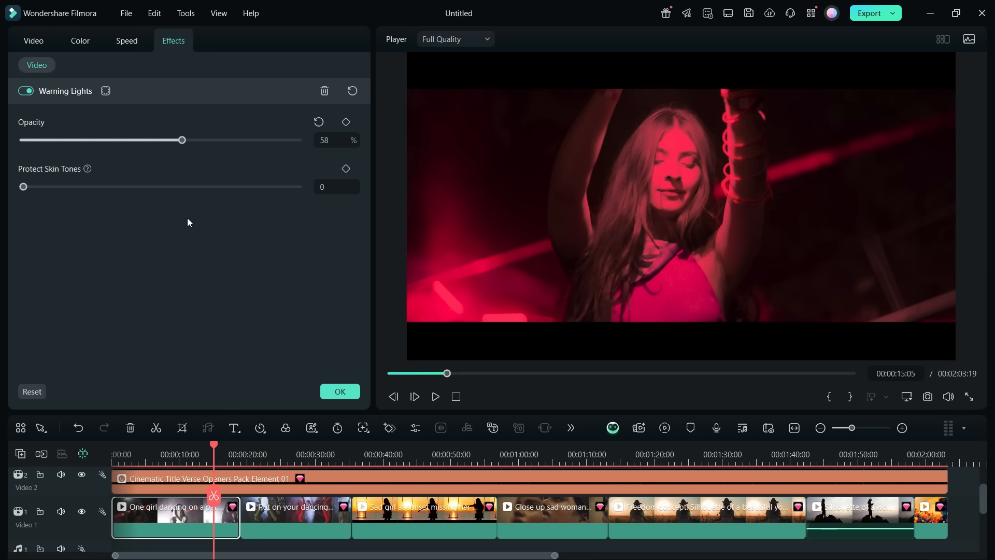
pyautogui.click(262, 43)
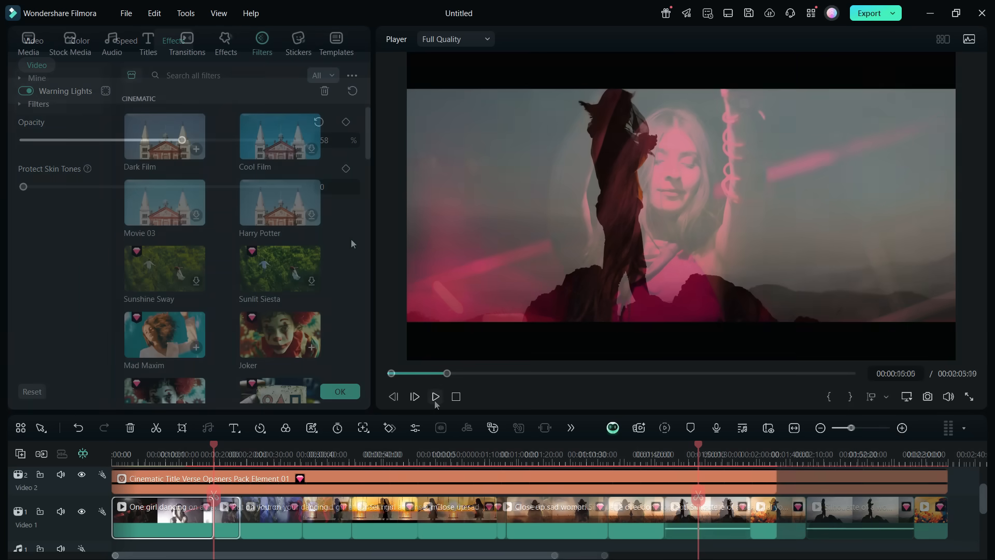
# Step: Search the effects library for 'cinematic noise' to list Film Grain and Noise Texture
pyautogui.click(225, 43)
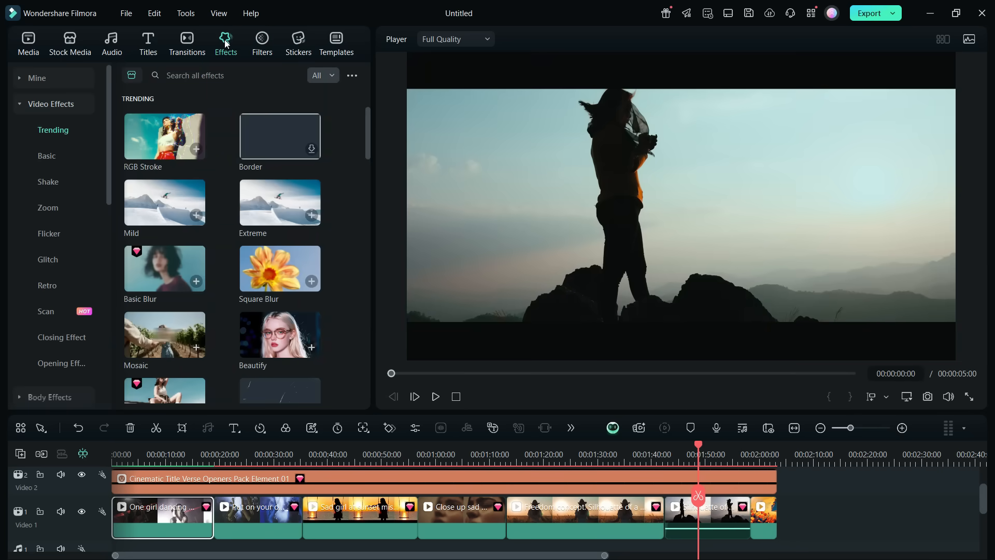
pyautogui.write('cinematic noise')
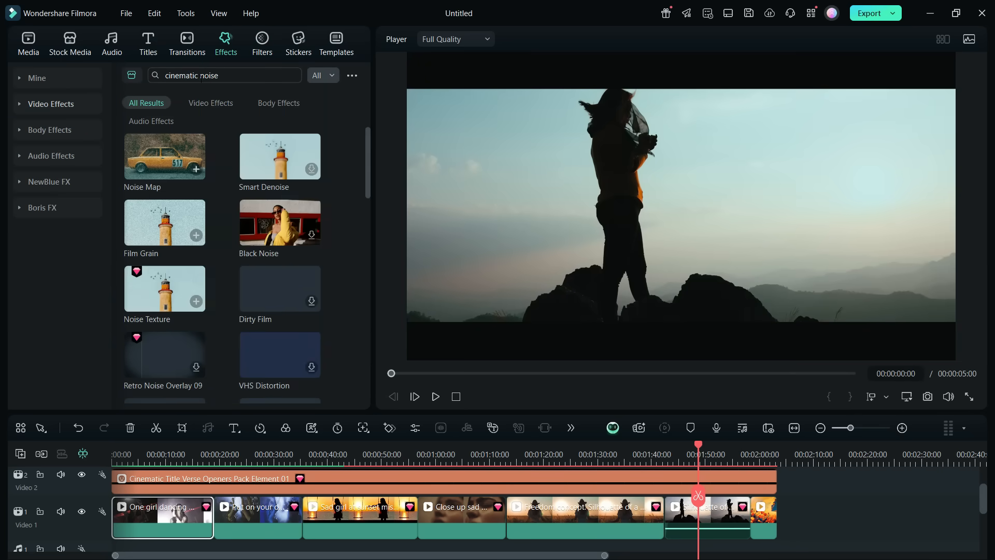
pyautogui.moveTo(164, 222)
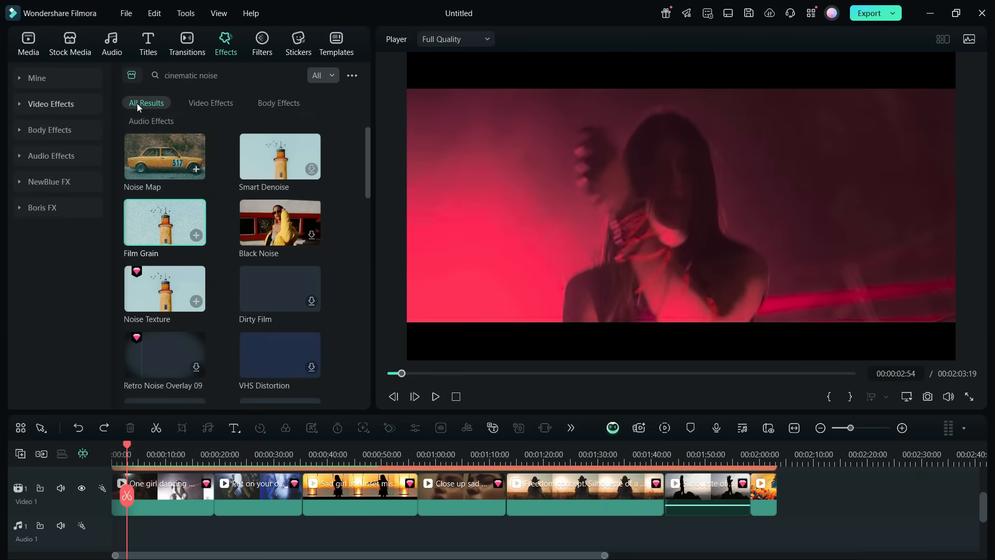
# Step: Show the Sad & Sentimental music category in the audio library
pyautogui.click(111, 43)
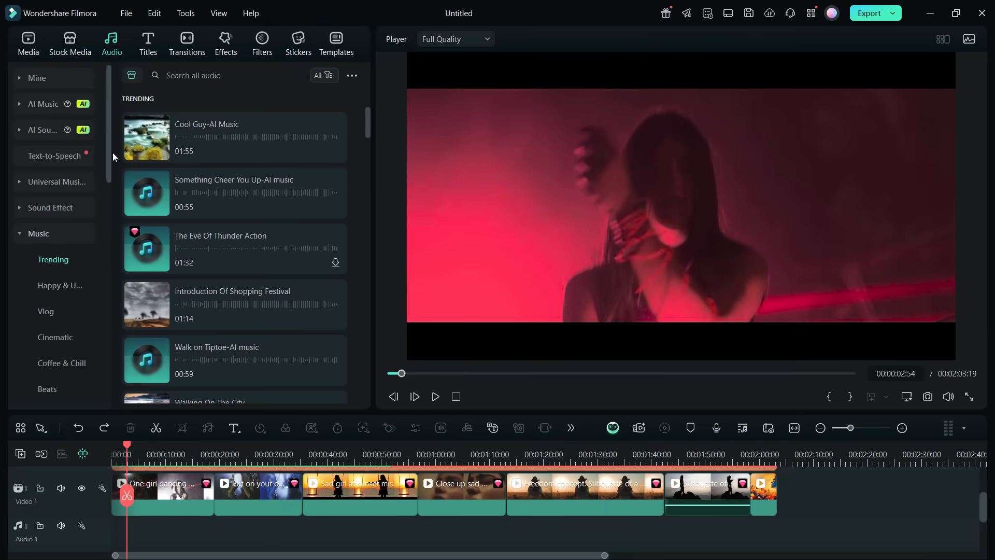
pyautogui.scroll(-3)
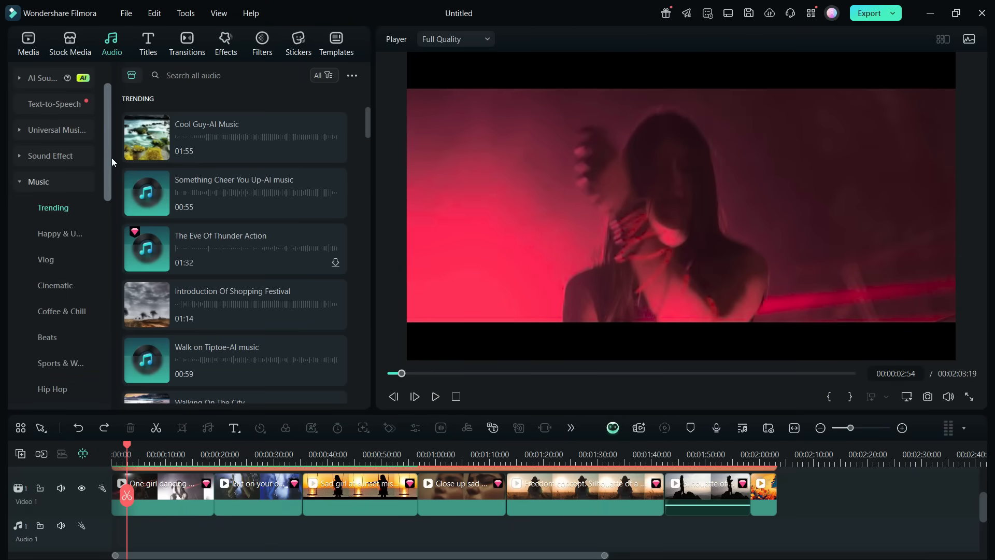
pyautogui.scroll(-3)
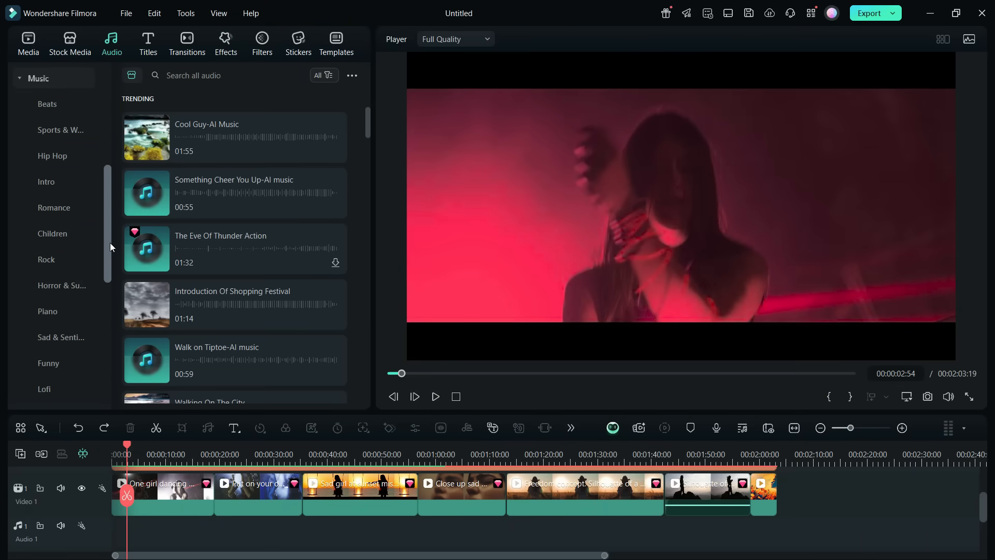
pyautogui.scroll(-3)
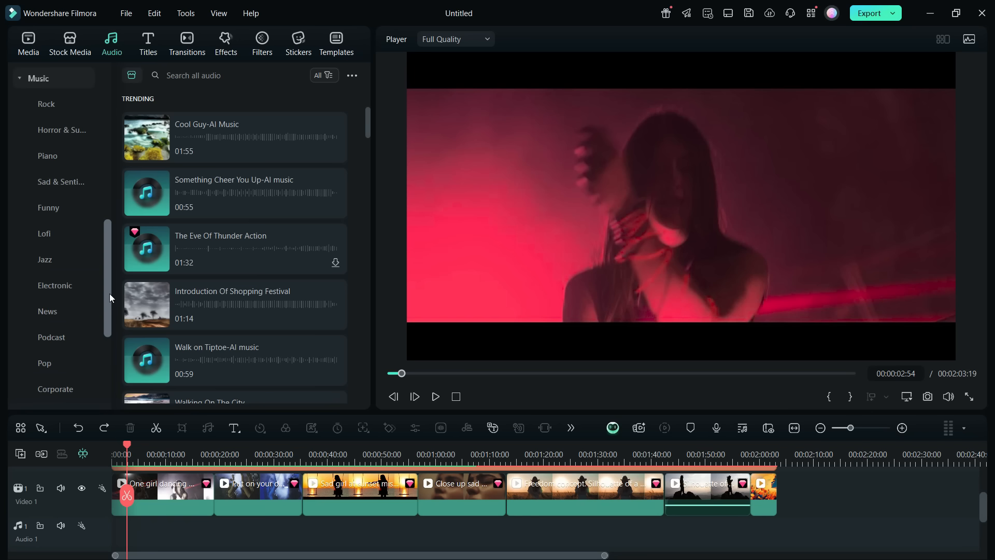
pyautogui.click(61, 182)
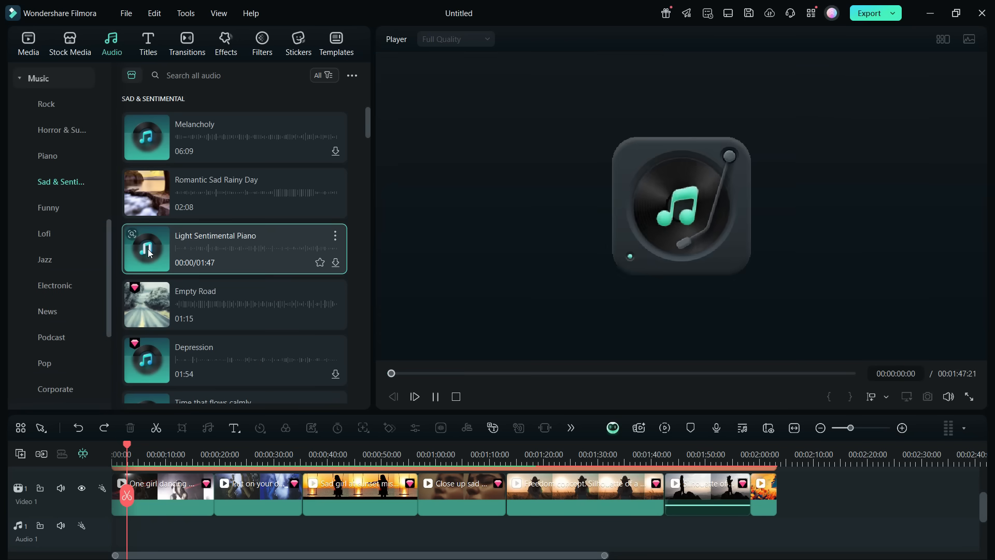
# Step: Audition the Light Sentimental Piano, Romantic Sad Rainy Day and Melancholy tracks
pyautogui.click(132, 249)
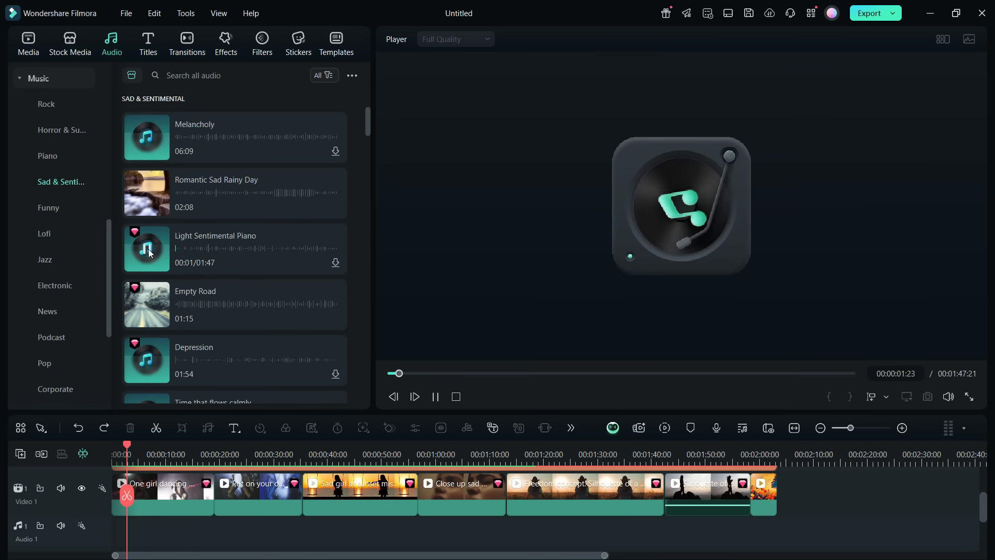
pyautogui.click(147, 192)
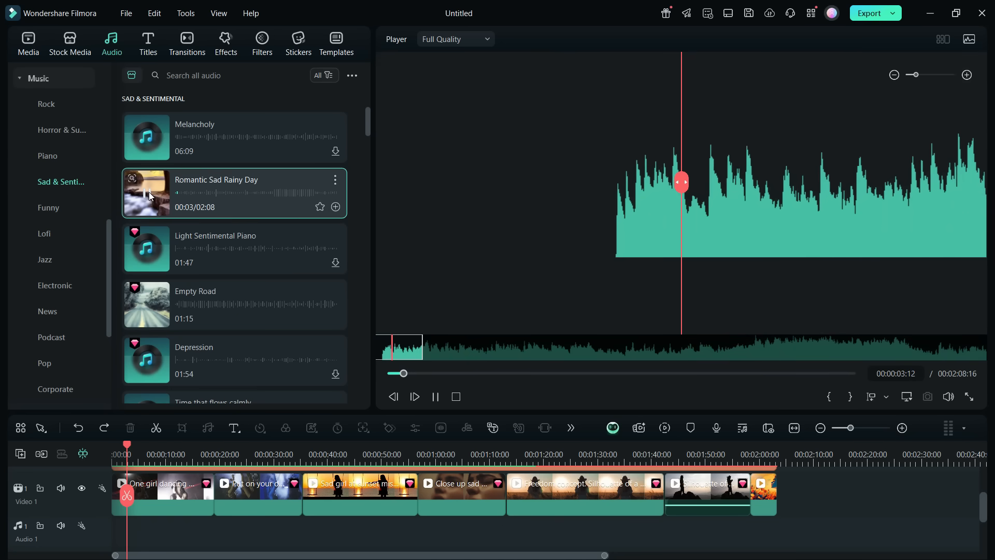
pyautogui.click(146, 137)
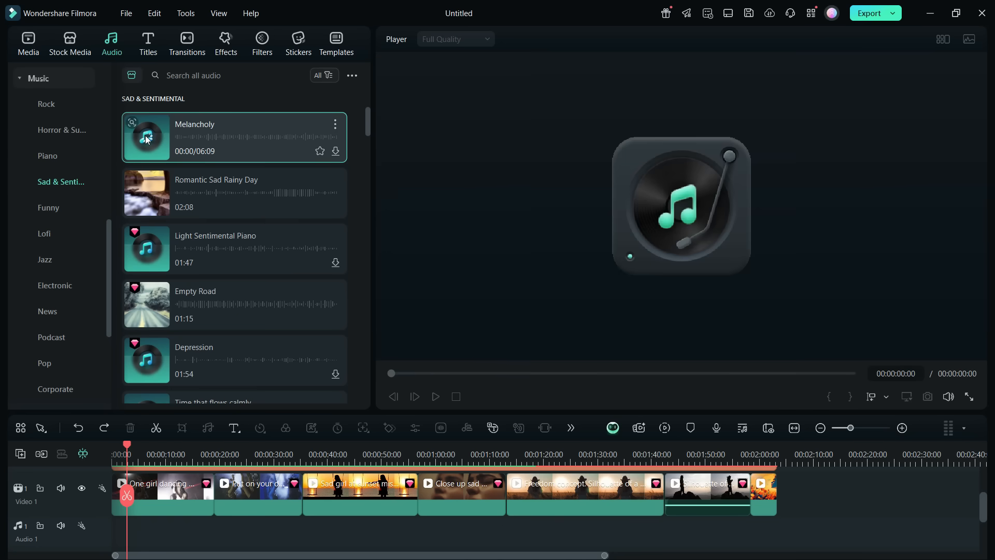
pyautogui.click(146, 137)
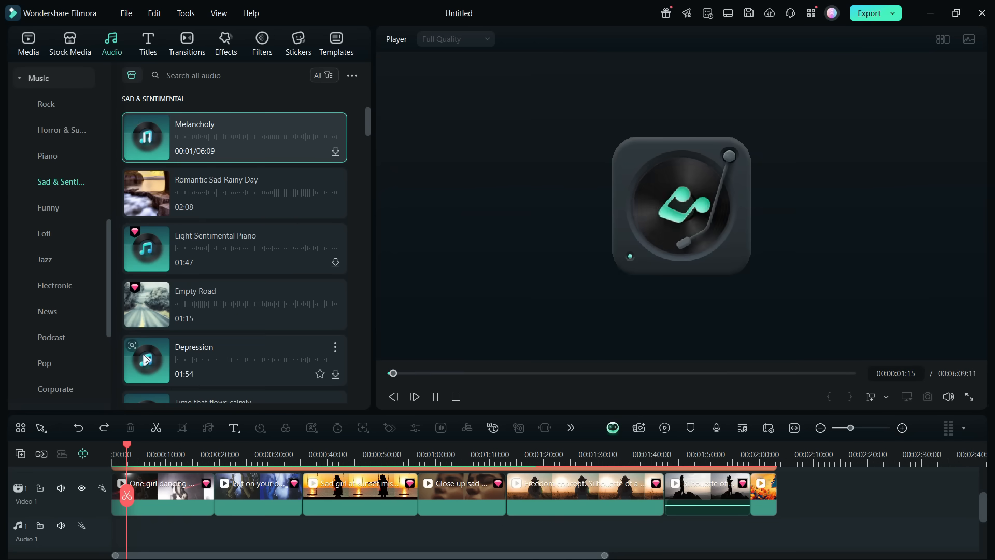
pyautogui.click(44, 103)
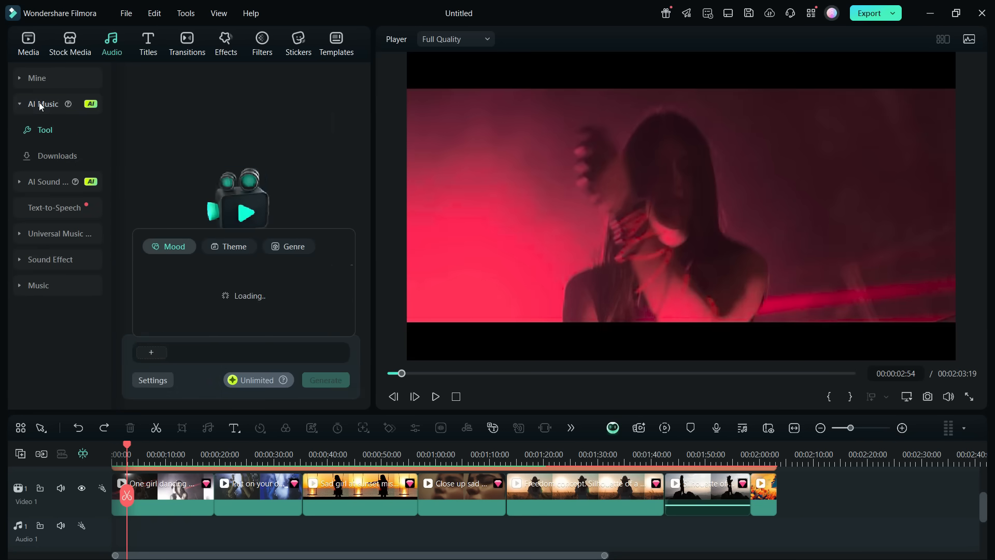
# Step: Generate Epic, Drama, Electronica AI music, preview a result, and add Romantic Sad Rainy Day
pyautogui.click(229, 246)
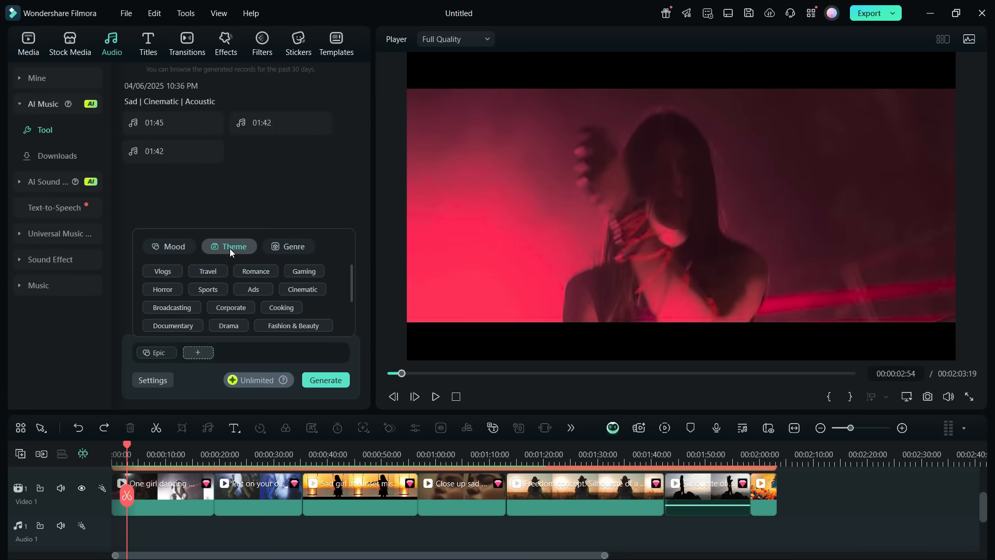
pyautogui.click(228, 325)
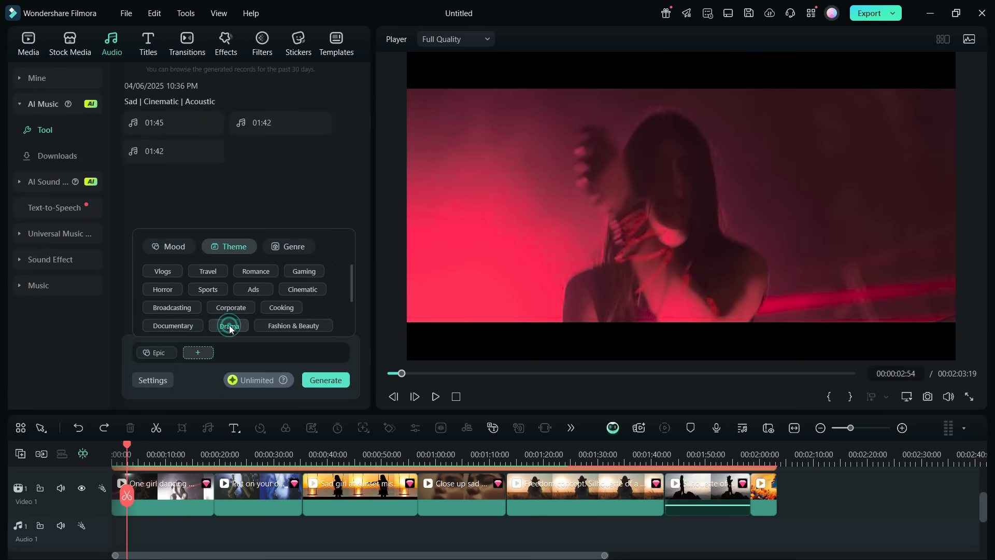
pyautogui.click(288, 246)
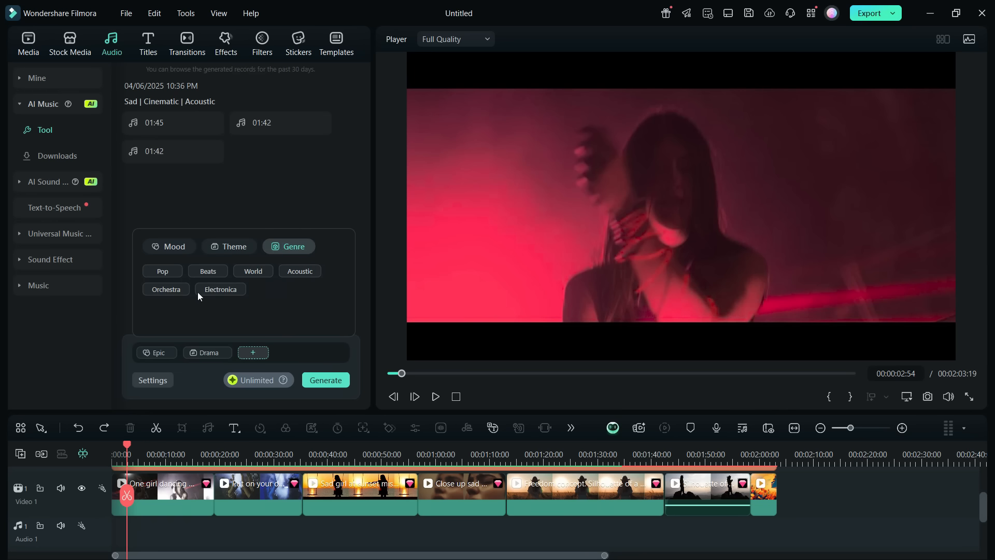
pyautogui.click(325, 379)
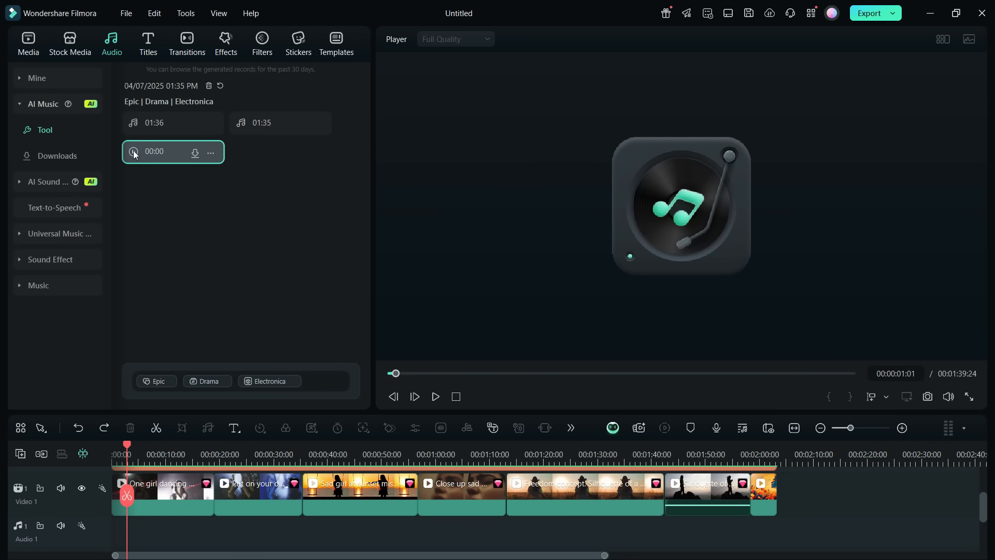
pyautogui.click(38, 285)
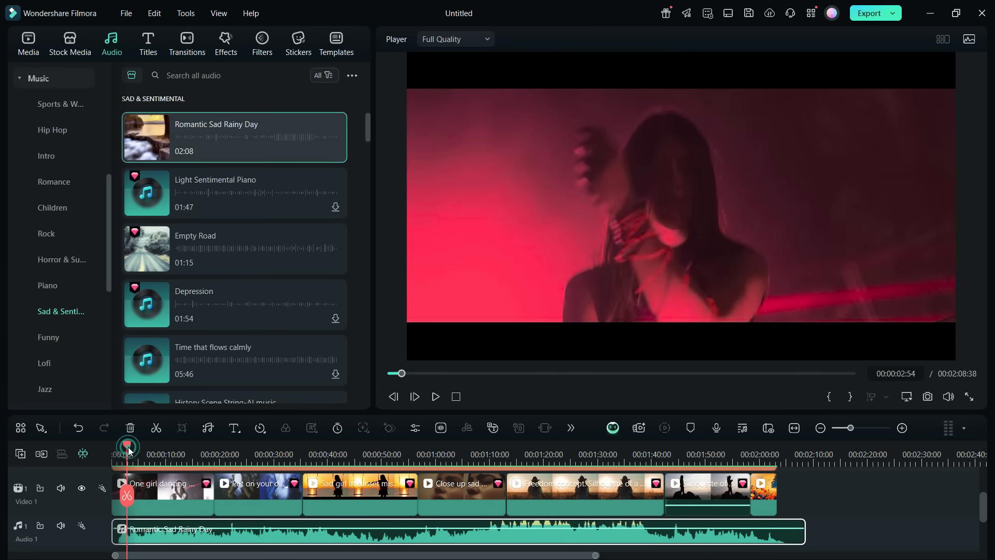
# Step: Trim the clips, with the second under three seconds, so the trailer runs about 22 seconds
pyautogui.click(435, 396)
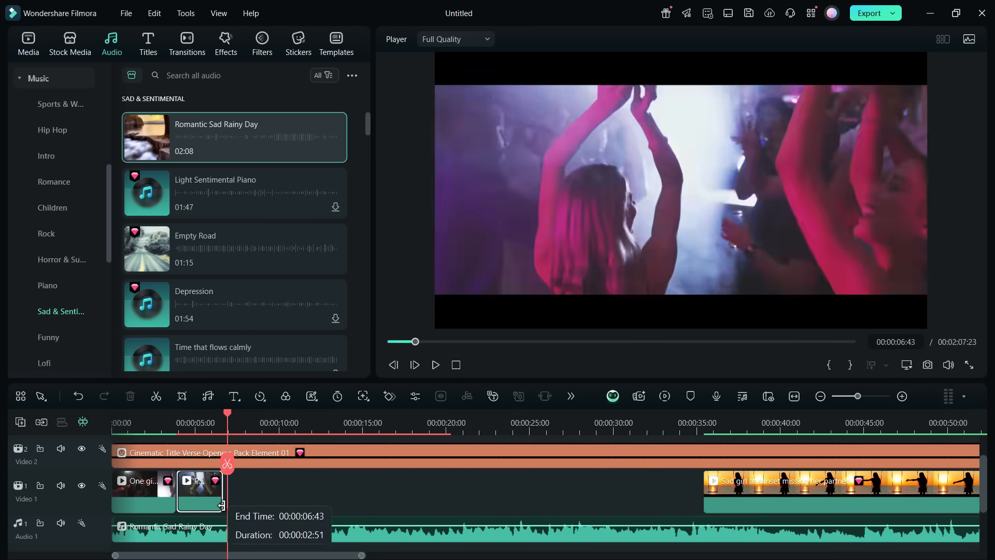
pyautogui.click(48, 130)
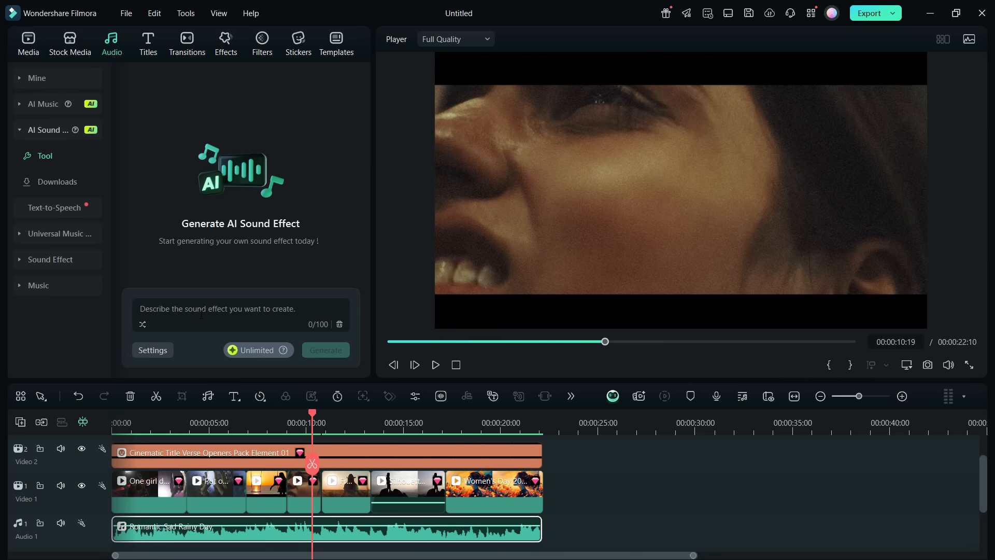
# Step: Generate 'woman crying' AI sound effects, preview them, and place one on Audio track 2
pyautogui.write('woman cry')
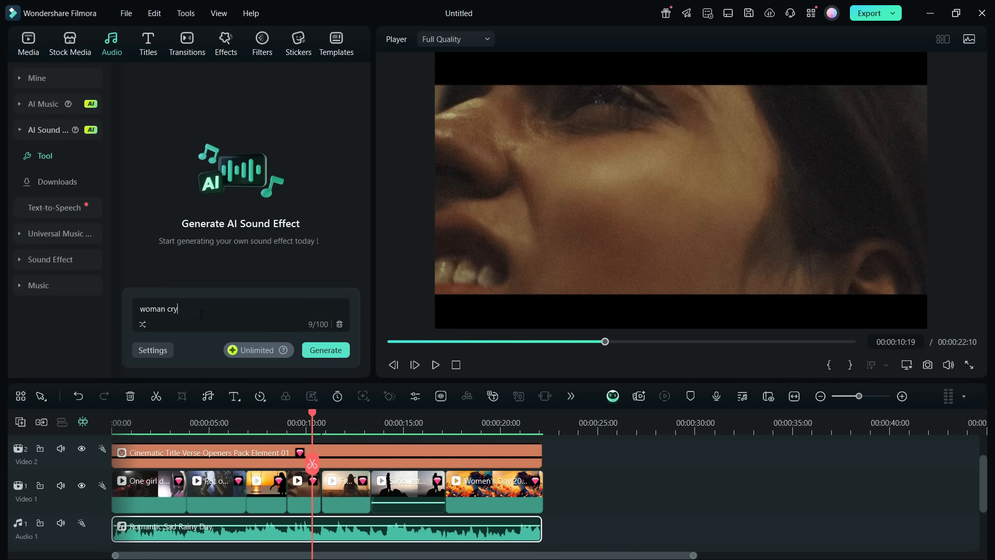
pyautogui.write('ing')
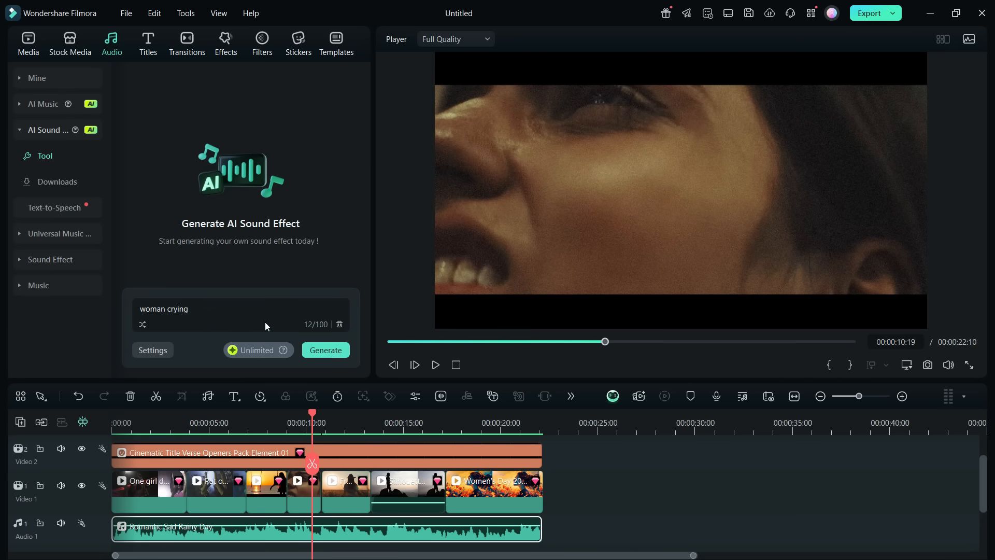
pyautogui.click(325, 350)
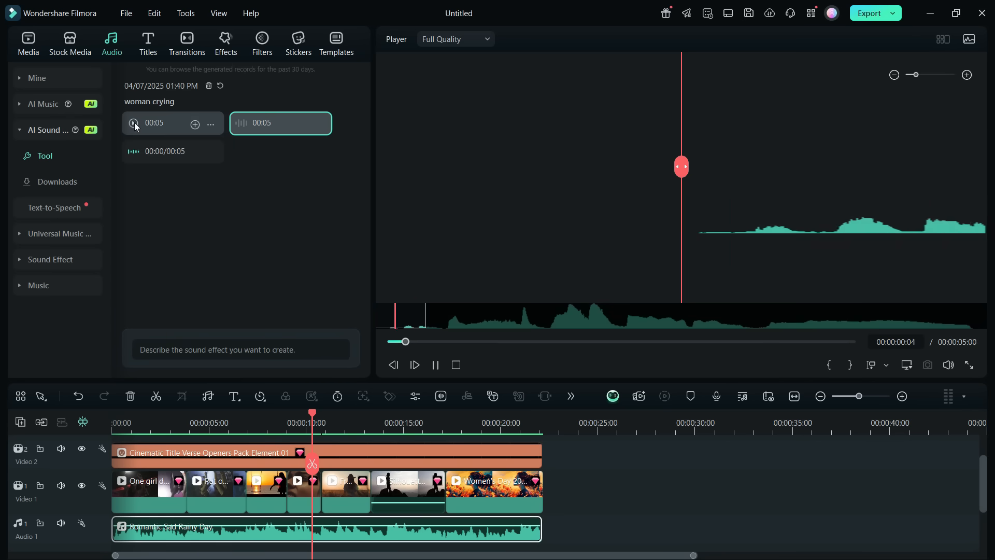
pyautogui.click(133, 122)
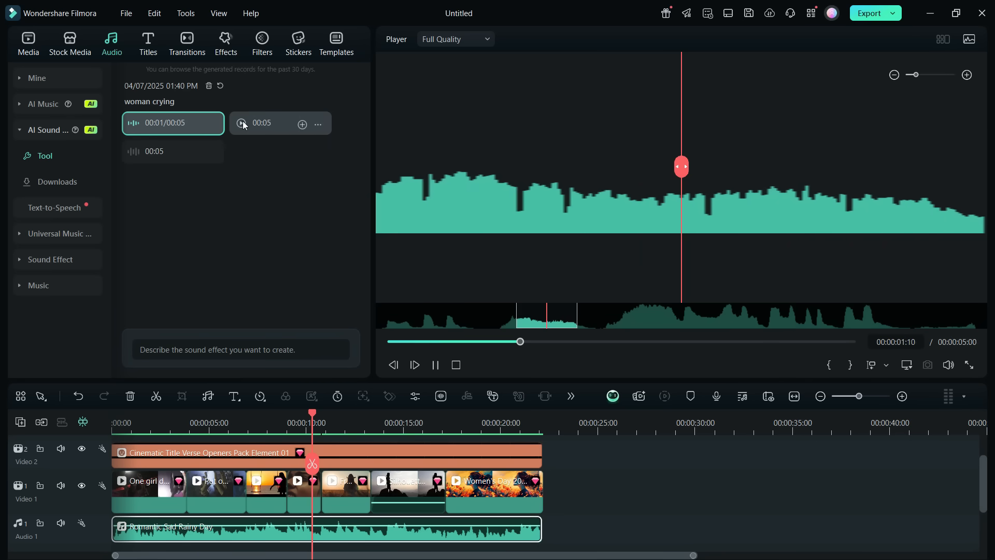
pyautogui.click(241, 123)
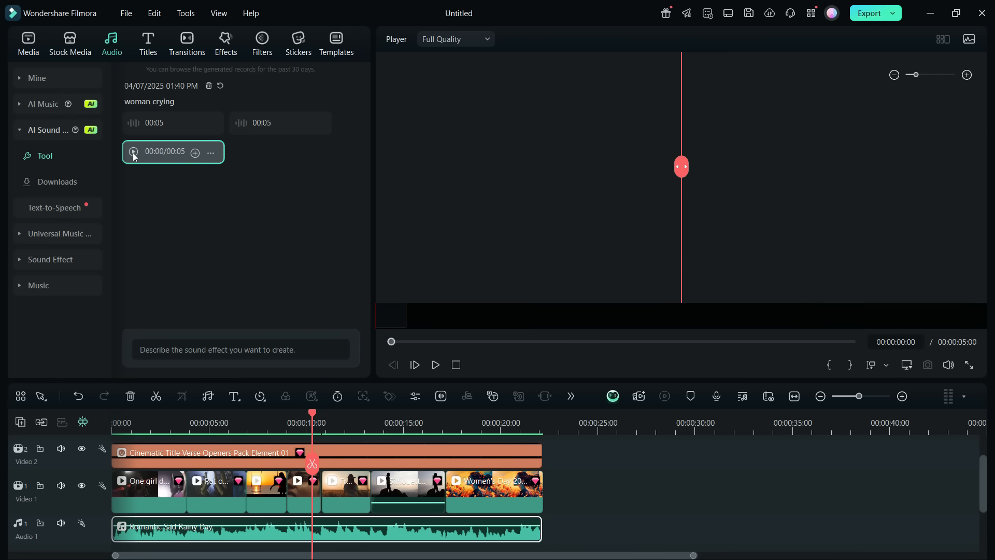
pyautogui.click(132, 151)
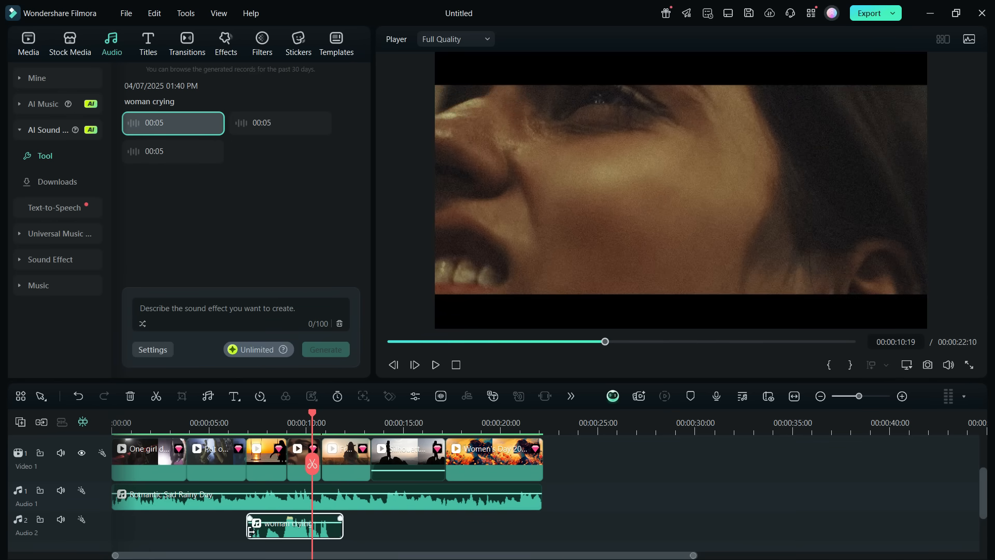
pyautogui.click(187, 44)
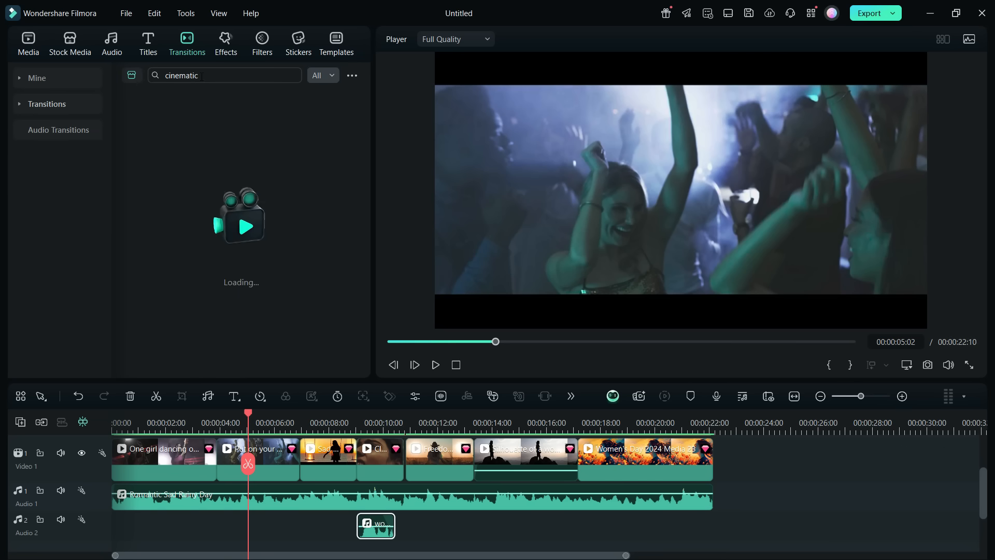
# Step: Add Cinematic Transition 02 and Erase between the opening clips and play back to check
pyautogui.press('Return')
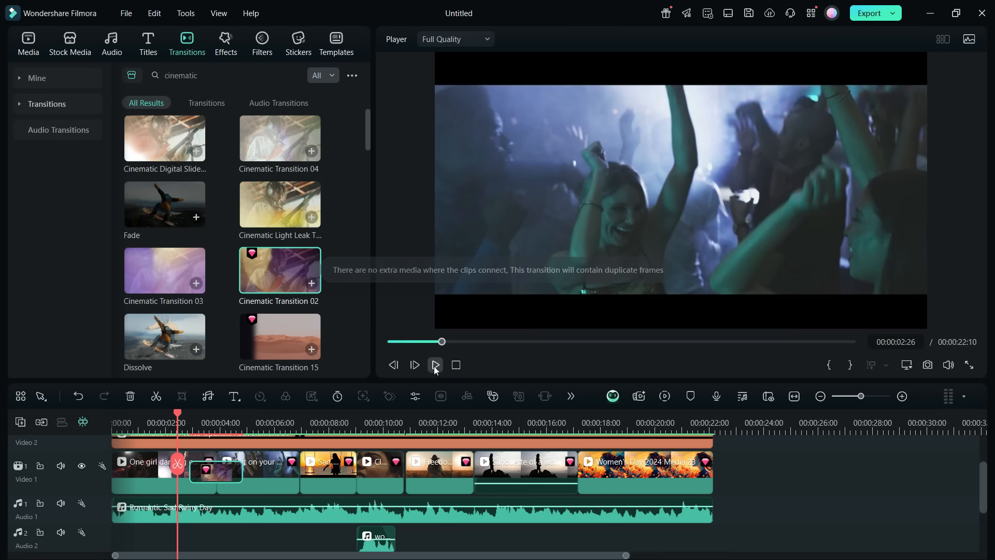
pyautogui.click(434, 364)
pyautogui.write('erase')
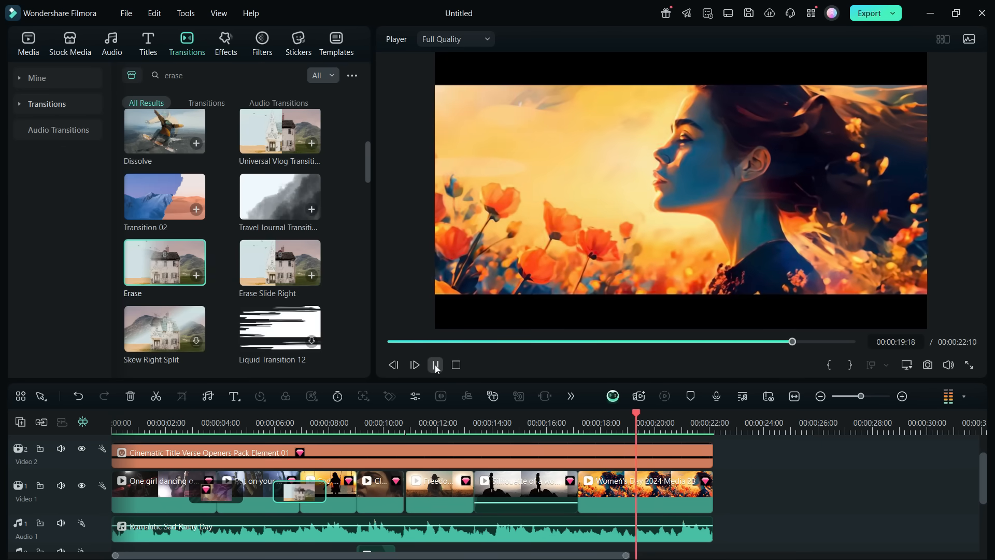
pyautogui.click(436, 364)
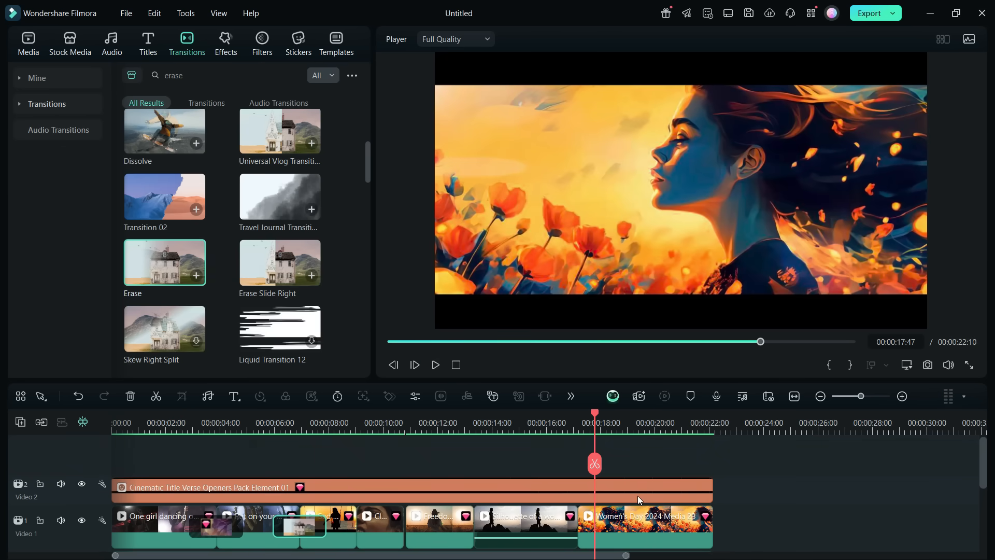
pyautogui.click(148, 43)
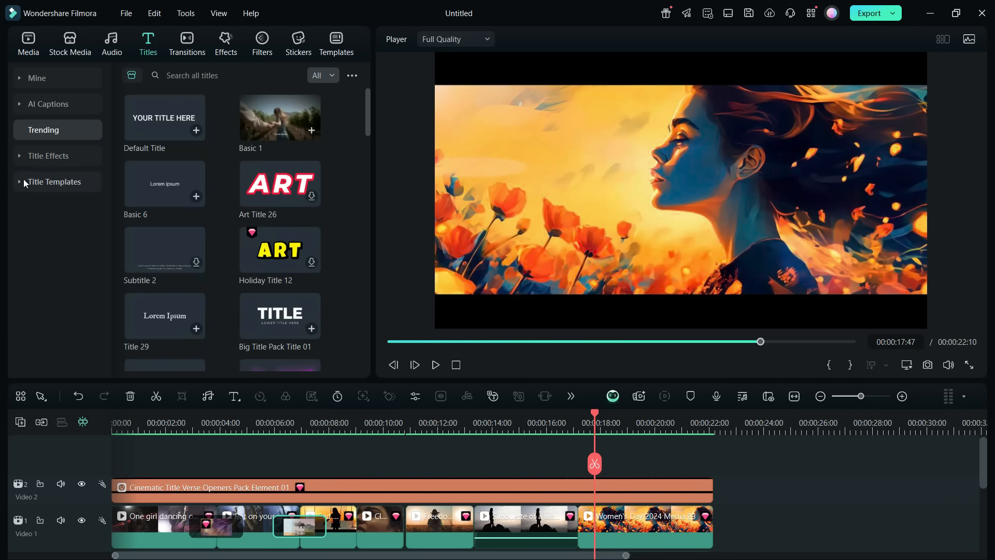
# Step: Add the SPRING Travel title and change its text to WOMAN and A Solo Journey
pyautogui.click(54, 182)
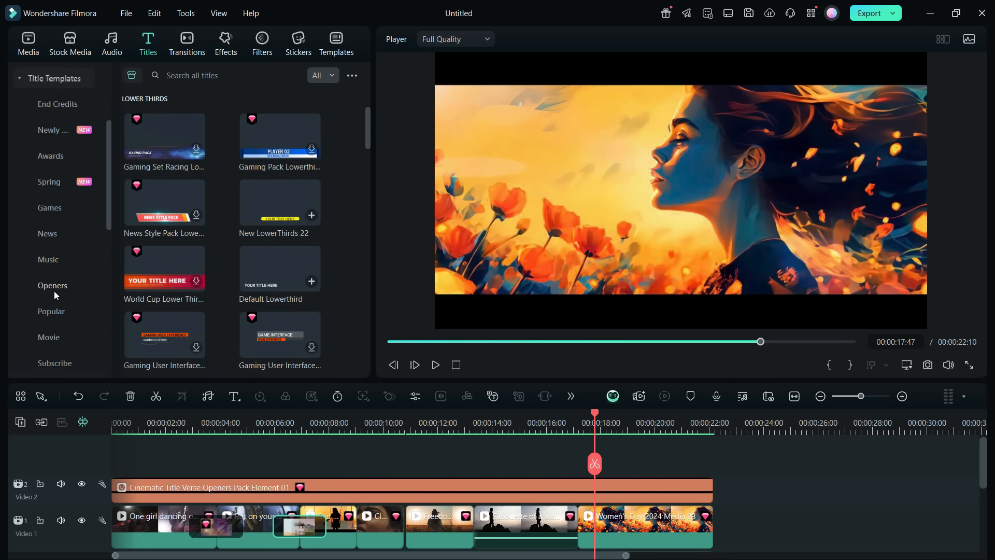
pyautogui.click(48, 182)
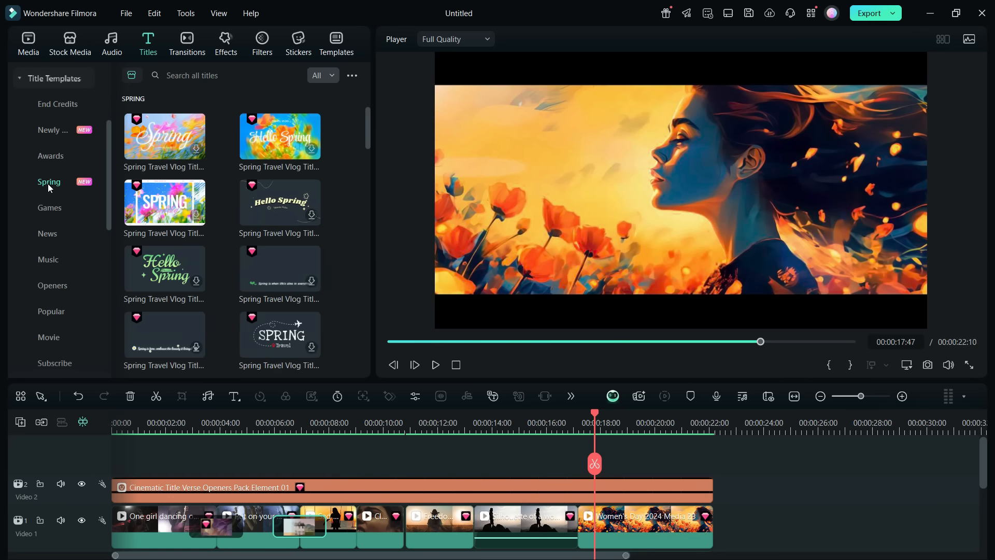
pyautogui.scroll(-3)
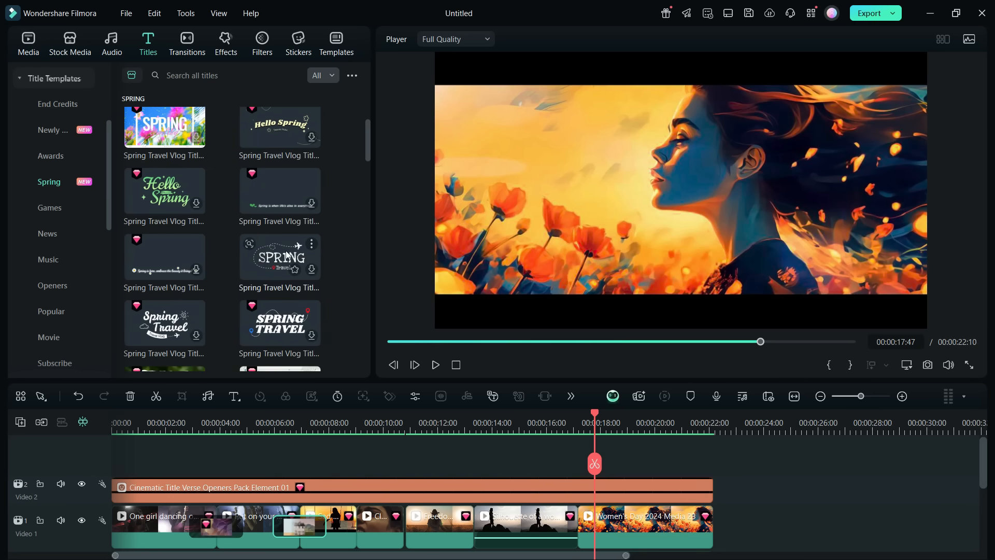
pyautogui.click(279, 256)
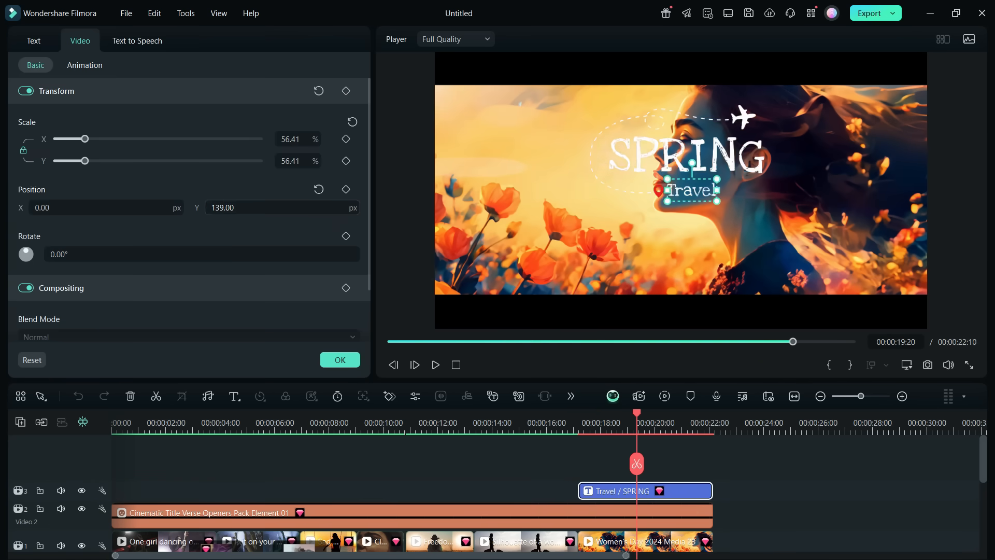
pyautogui.click(33, 41)
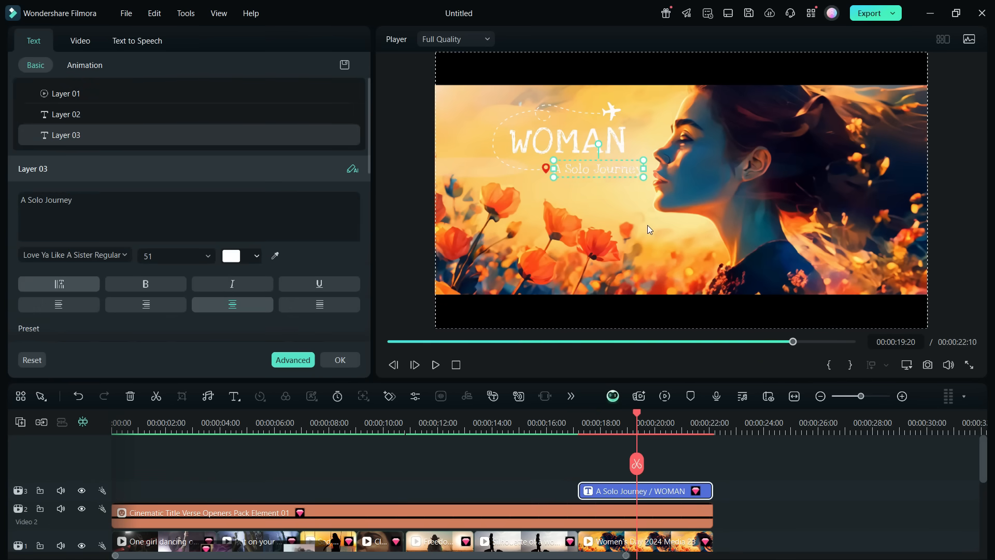
pyautogui.click(147, 43)
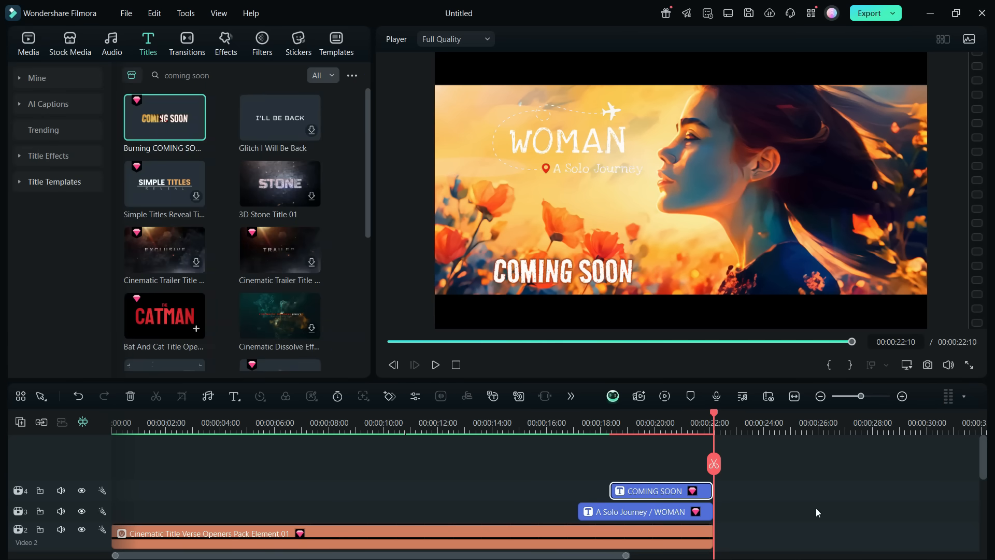
# Step: Scroll the Titles results to find the Burning COMING SOON title for the final shot
pyautogui.scroll(-3)
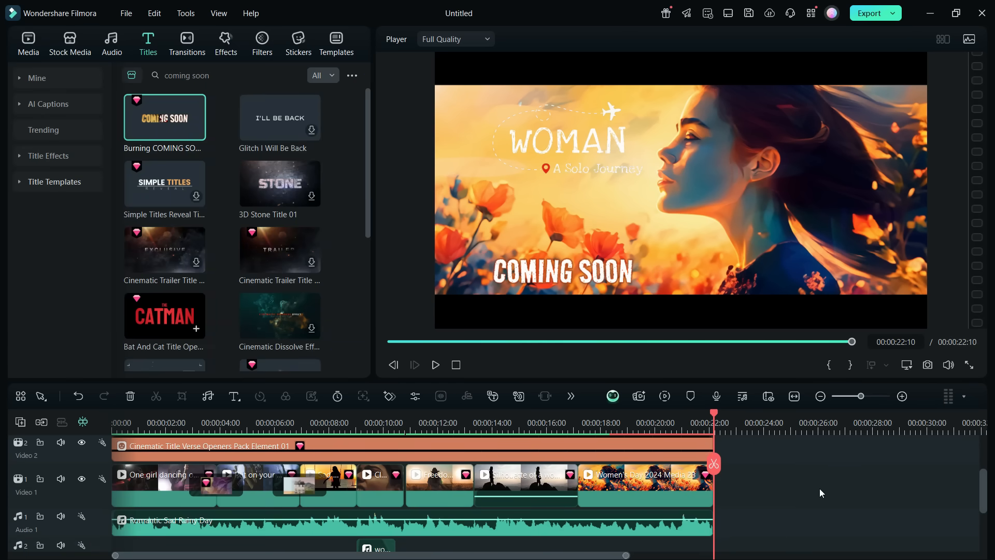
pyautogui.moveTo(888, 16)
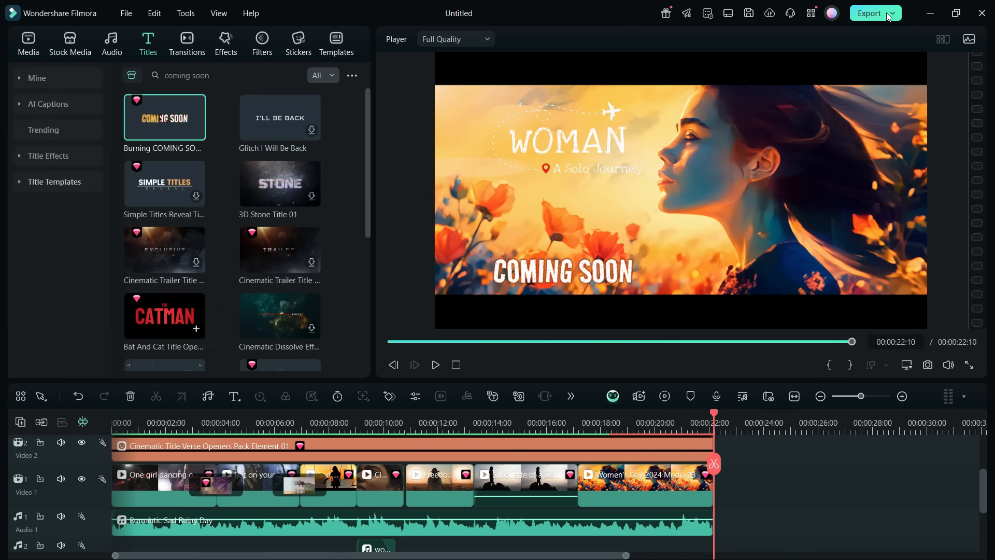
# Step: Review the MP4 1920×1080 export settings and start rendering the trailer
pyautogui.click(667, 350)
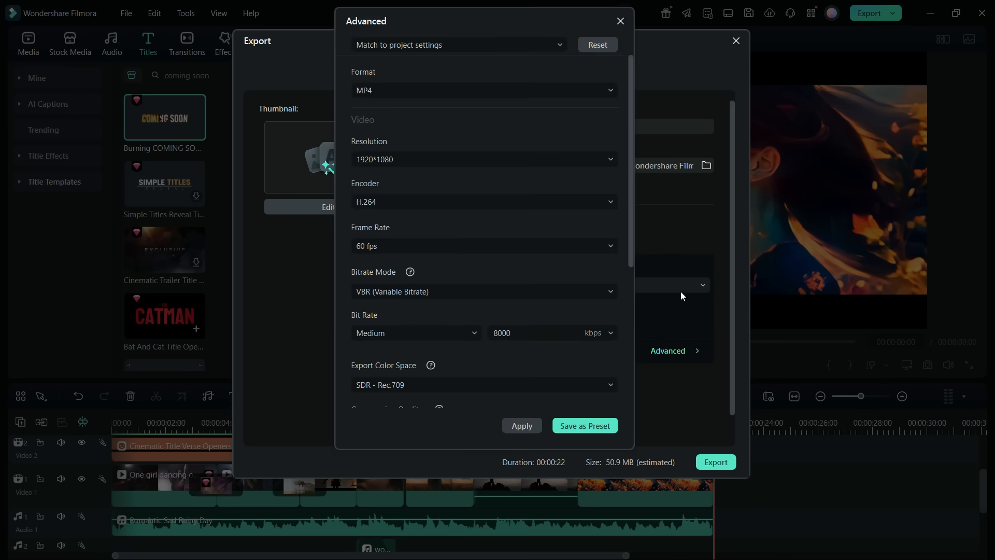
pyautogui.scroll(-3)
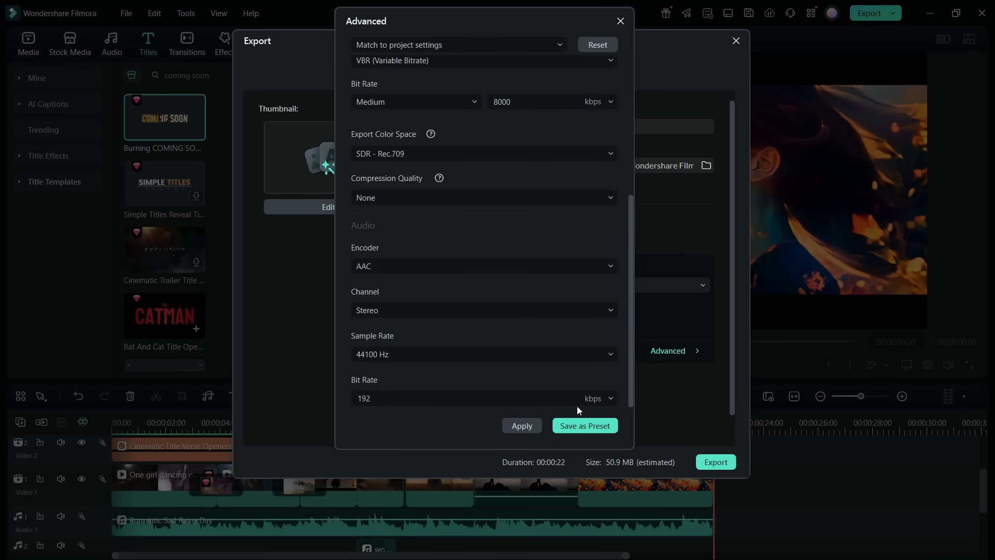
pyautogui.click(522, 425)
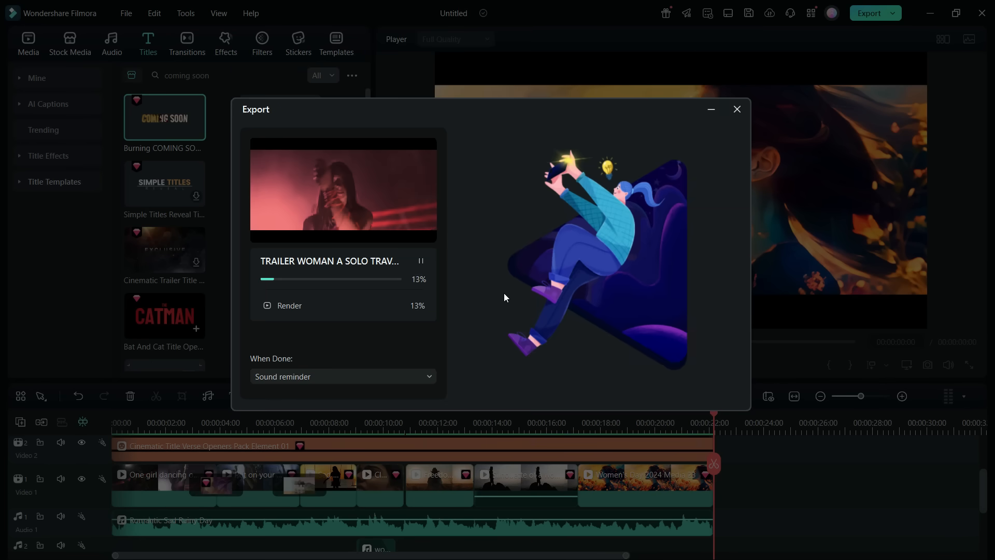